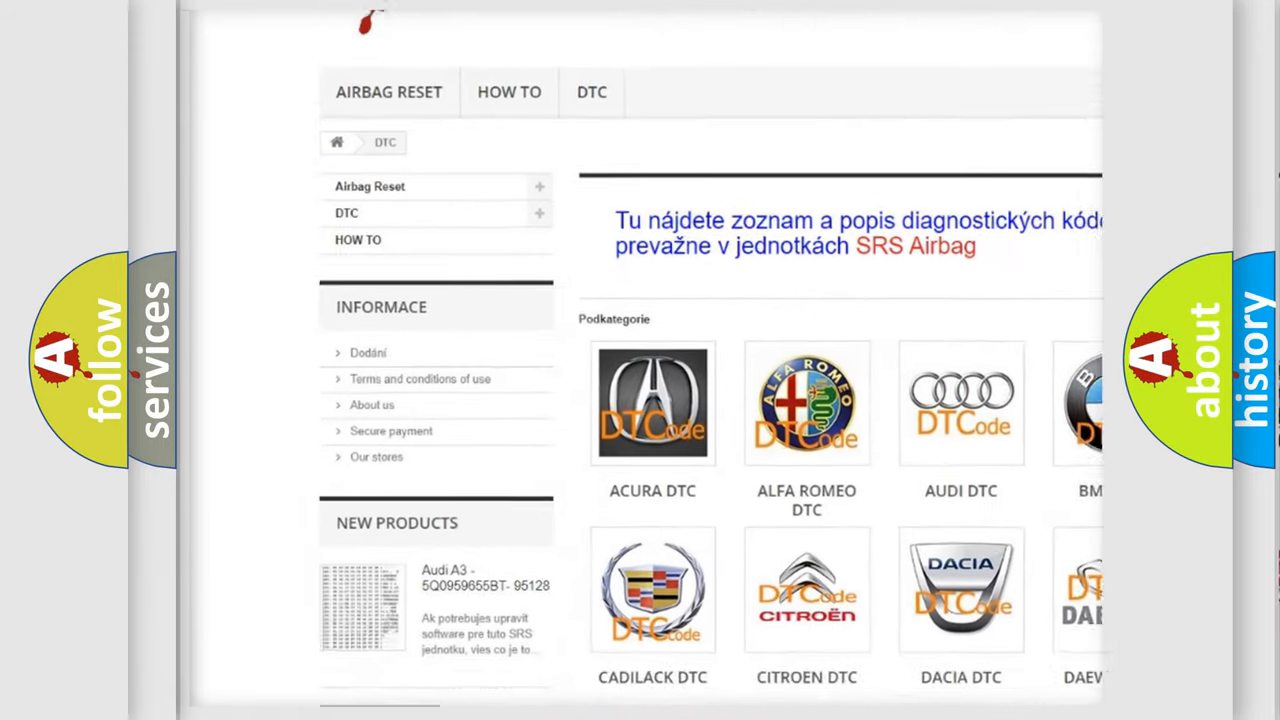
Scroll the DTC brand grid down to the ISUZU DTC tile and select it
{"action": "scroll", "scroll_direction": "down", "scroll_amount": 3}
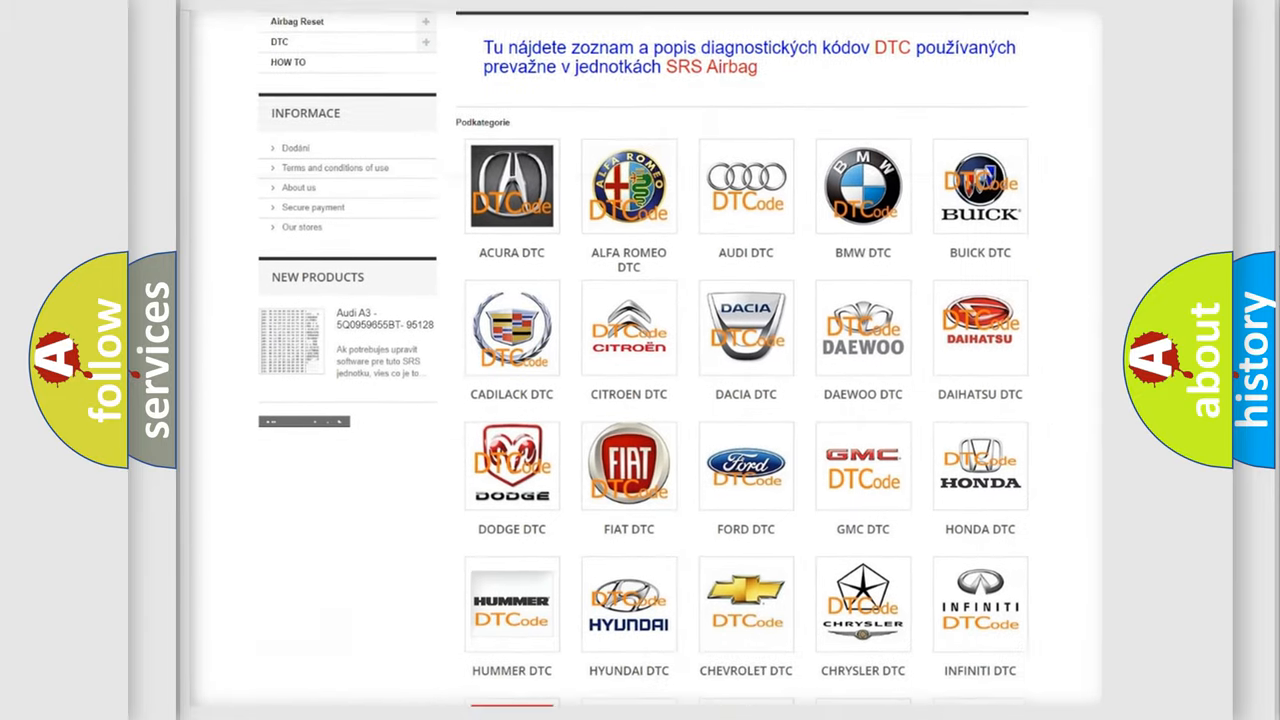
{"action": "scroll", "scroll_direction": "down", "scroll_amount": 3}
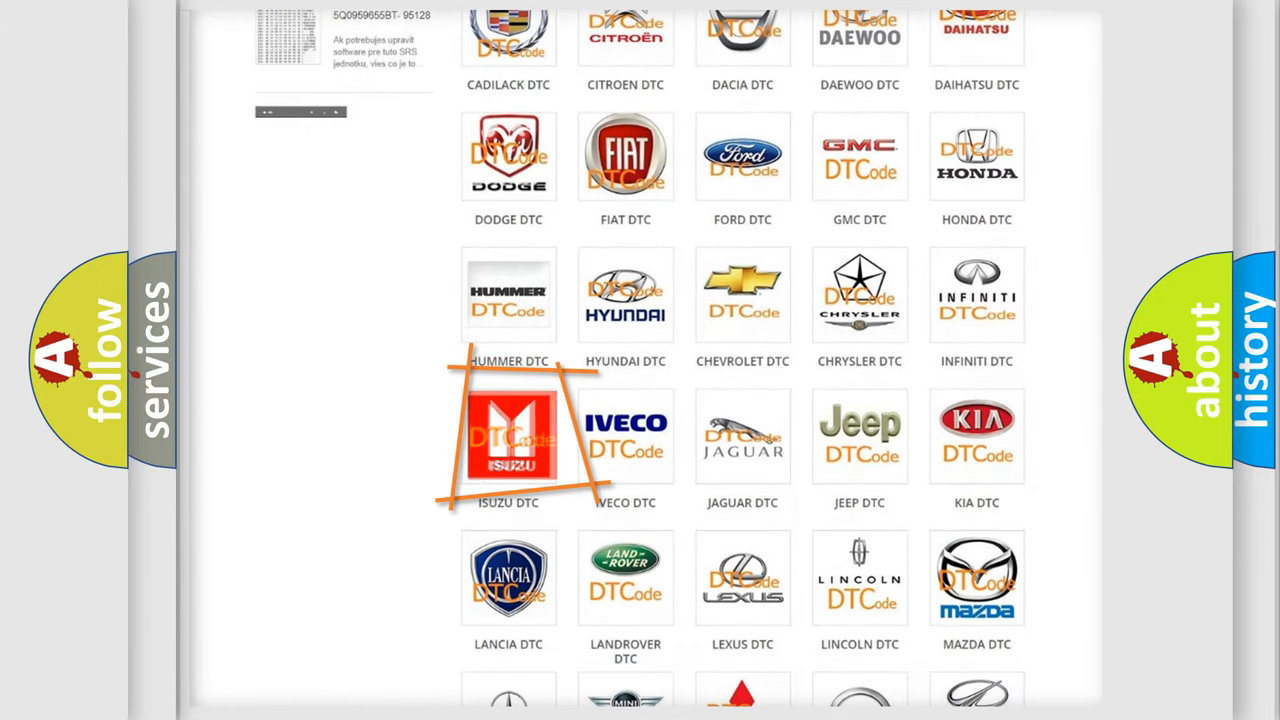
{"action": "left_click", "coordinate": [508, 436]}
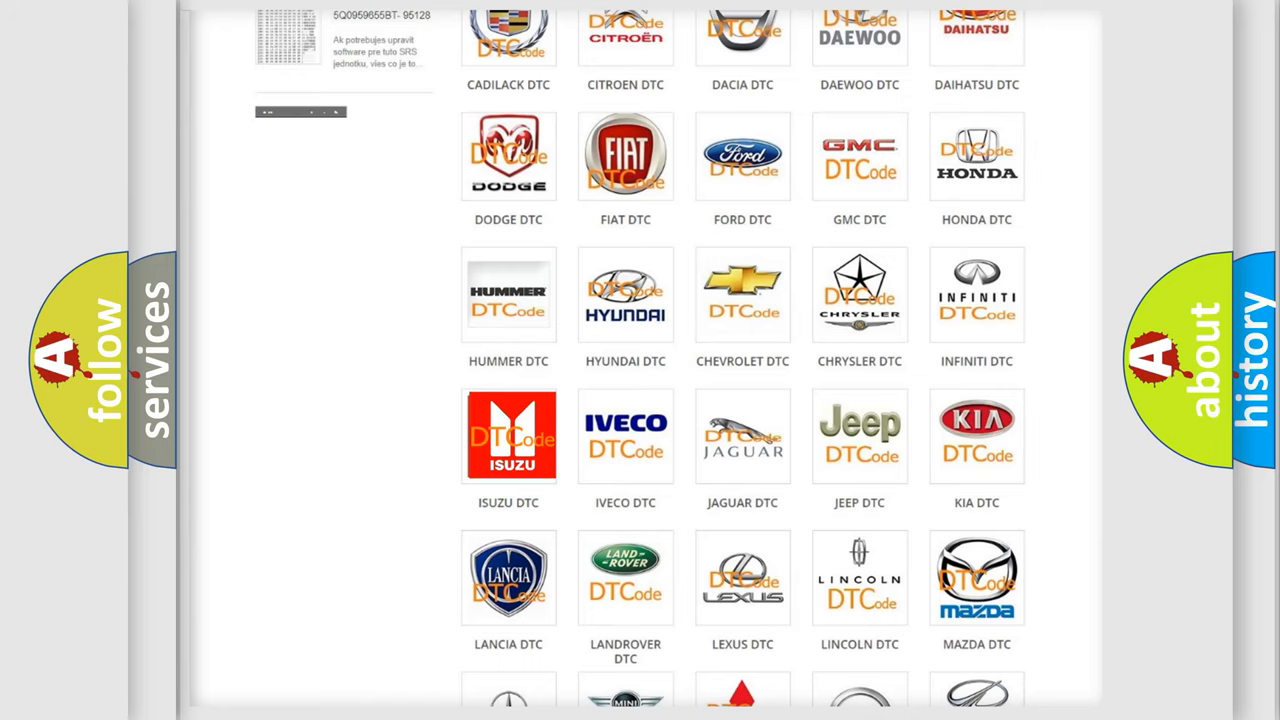